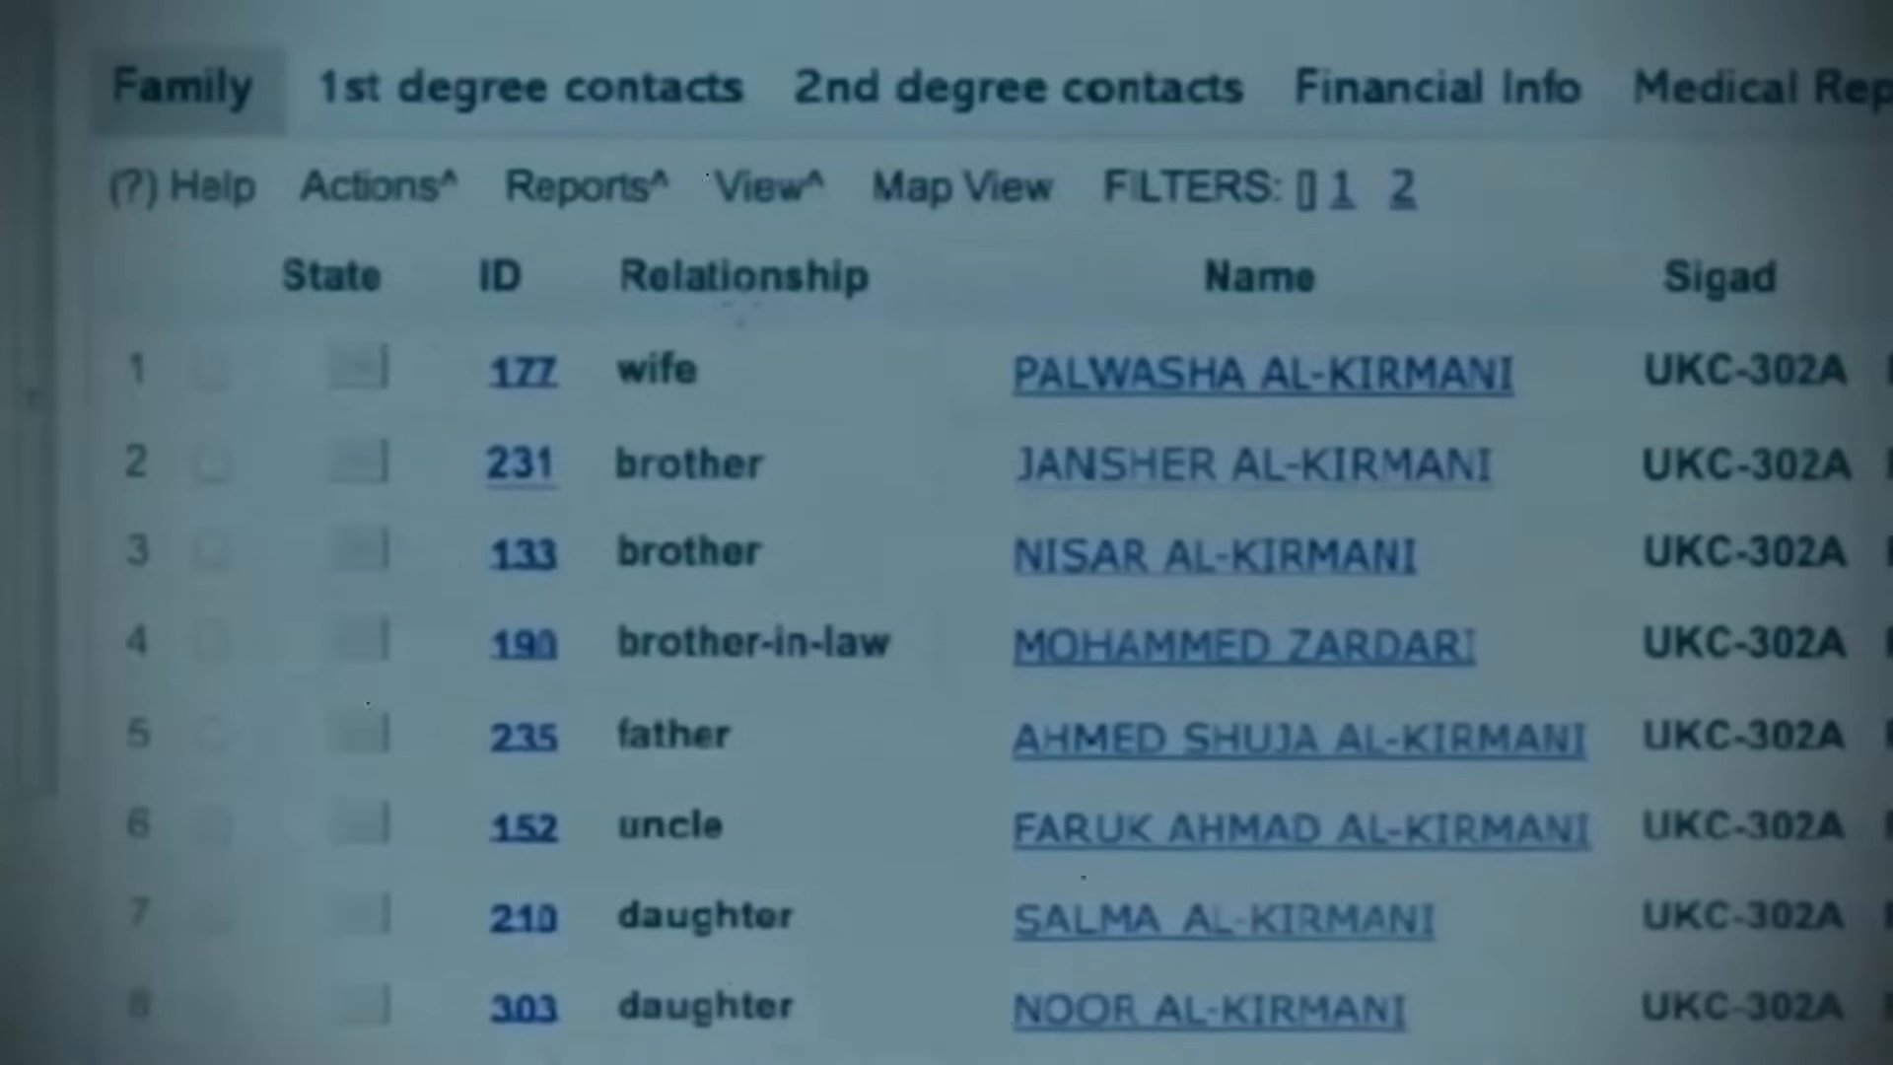
{"action": "scroll", "scroll_direction": "down", "scroll_amount": 3}
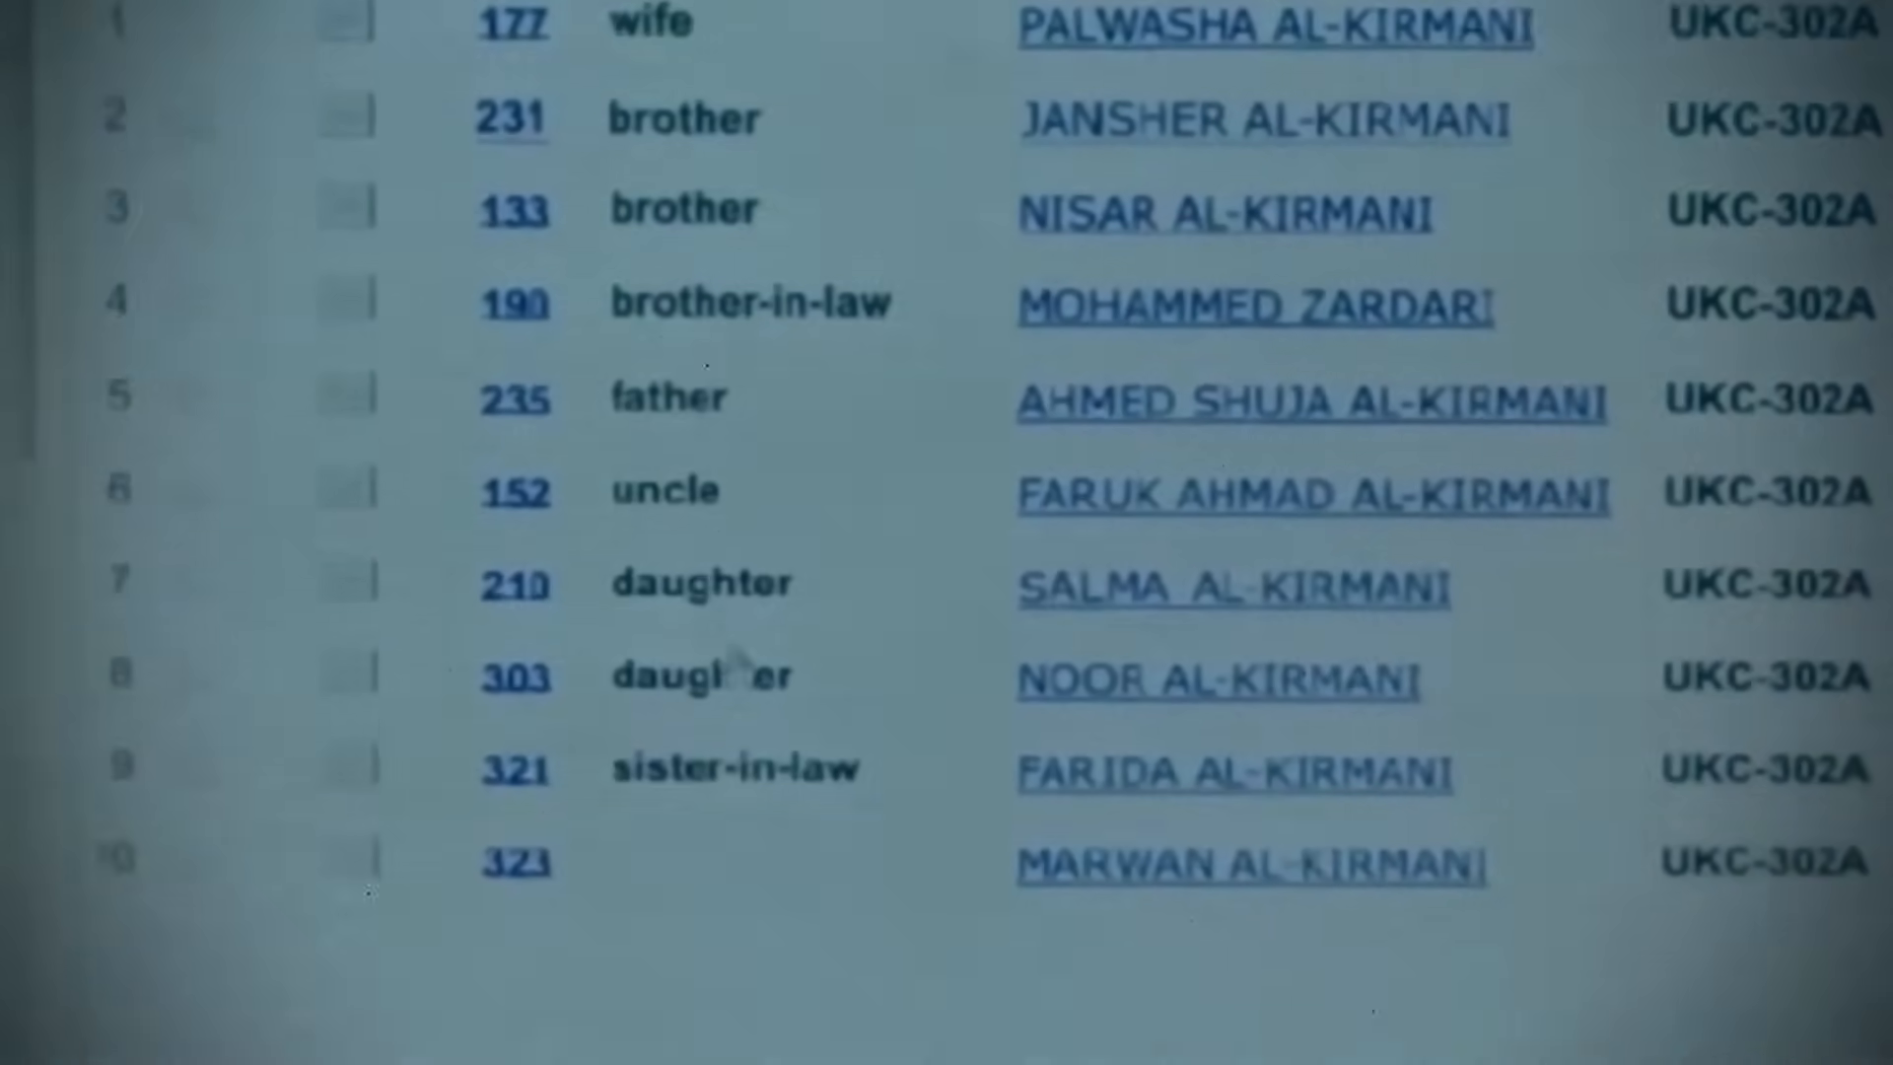